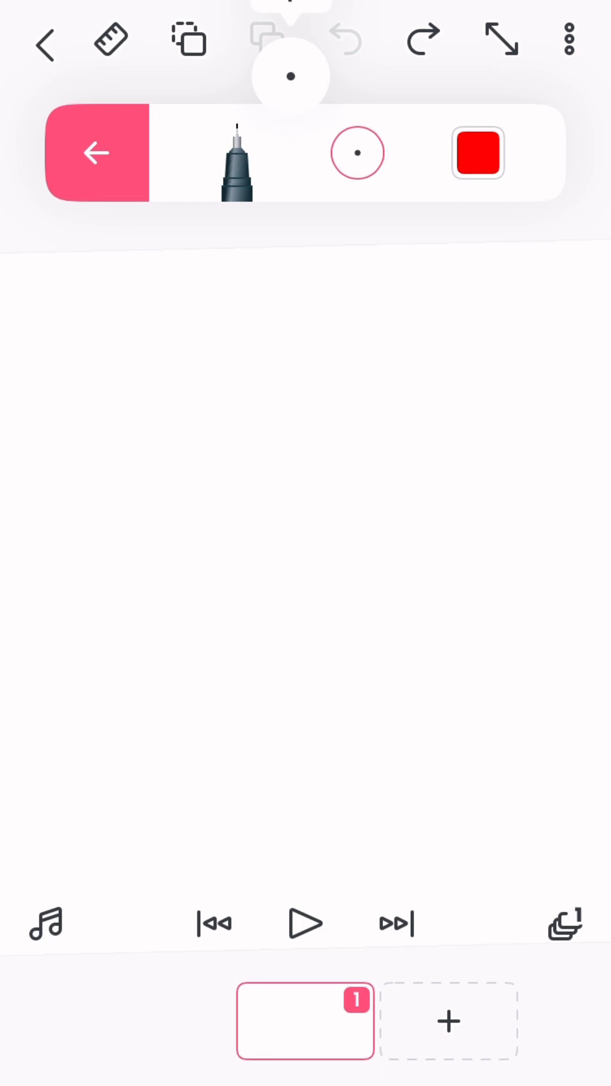
# - Draw the cat's black outline and paint its orange calico patches on frame 1
pyautogui.moveTo(257, 430); pyautogui.dragTo(277, 727)
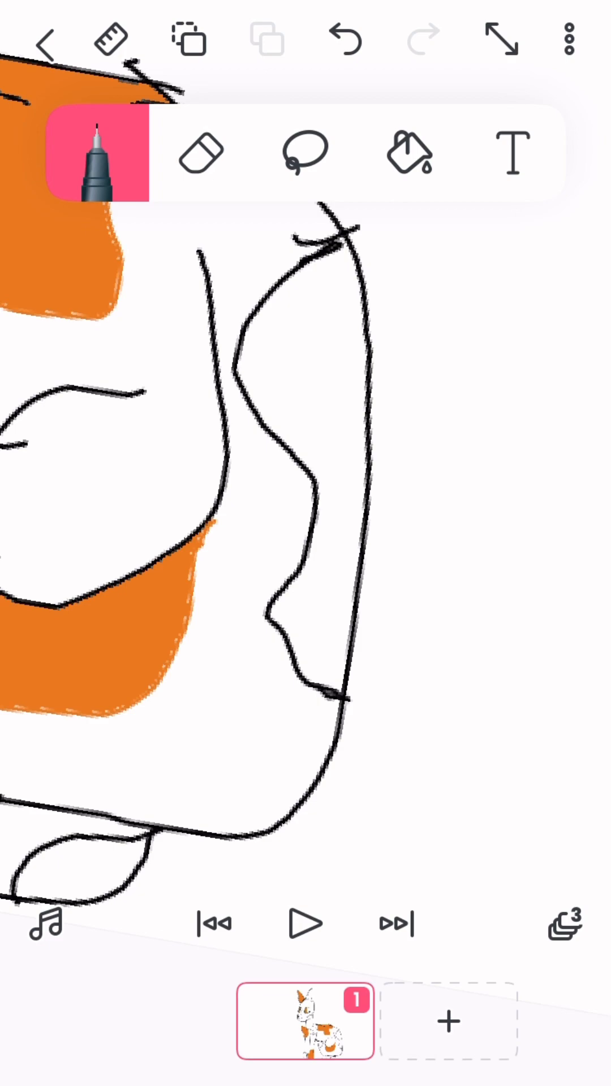
# - Sketch a second cat holding a sprig of flowers in its mouth on frame 5
pyautogui.click(409, 153)
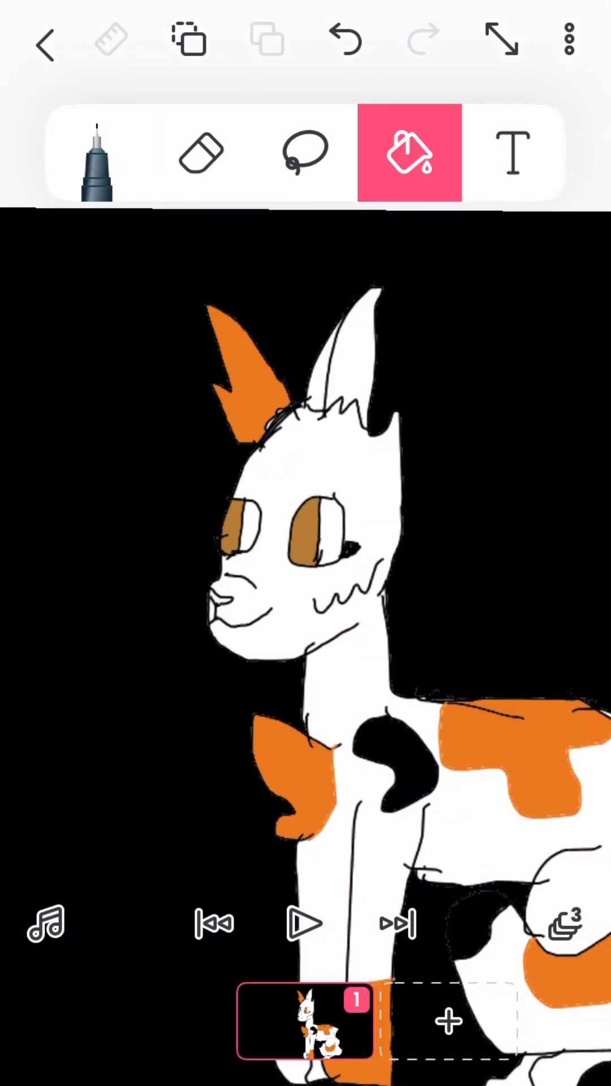
pyautogui.click(100, 161)
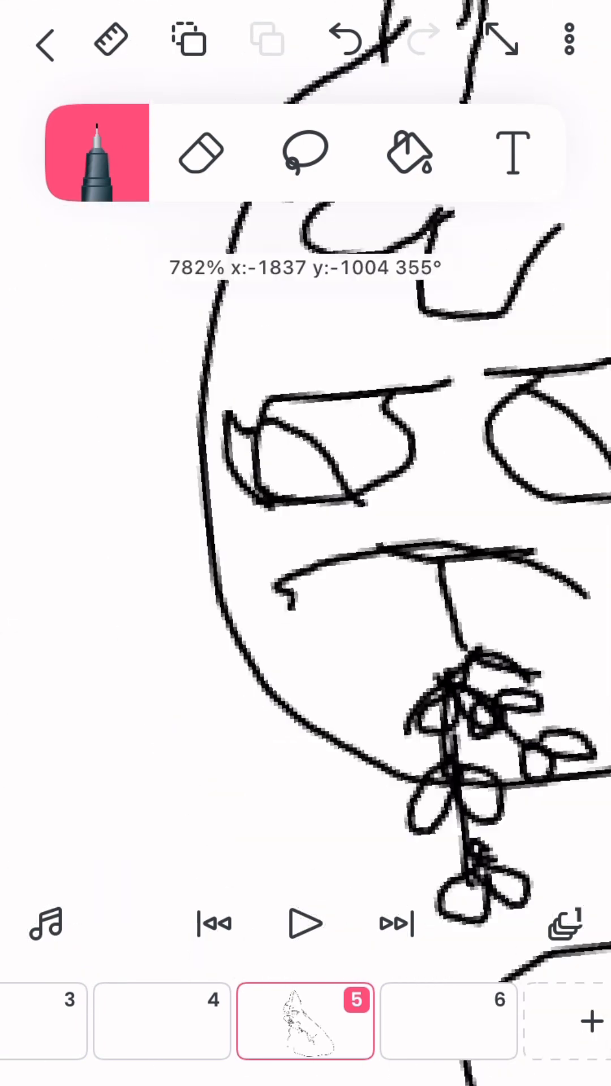
# - Fill the frame 5 cat tan with white paw pads, purple flowers and a yellow eye
pyautogui.click(409, 152)
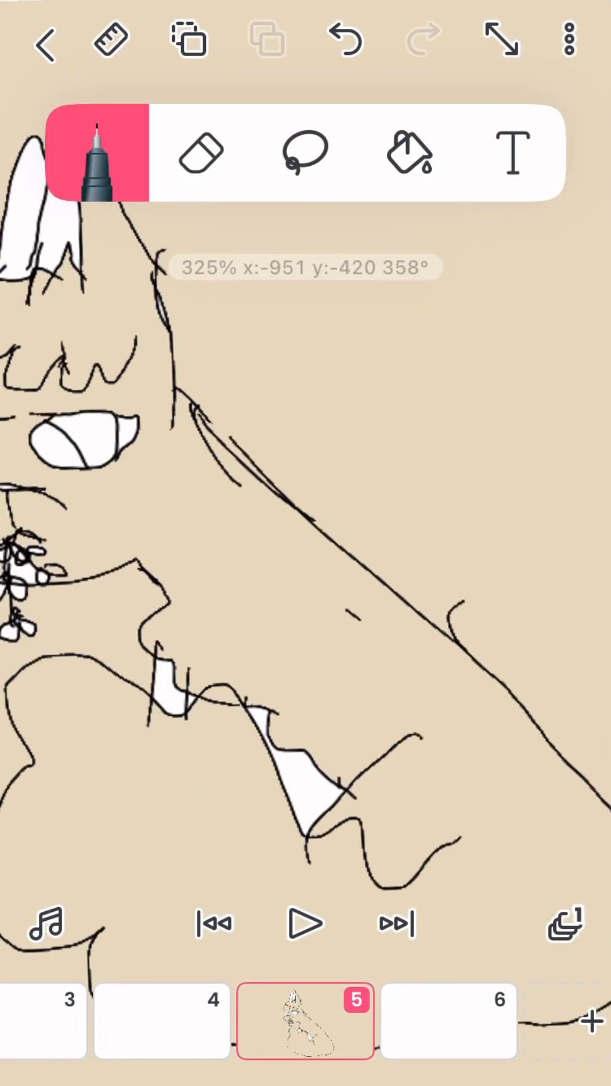
pyautogui.click(407, 152)
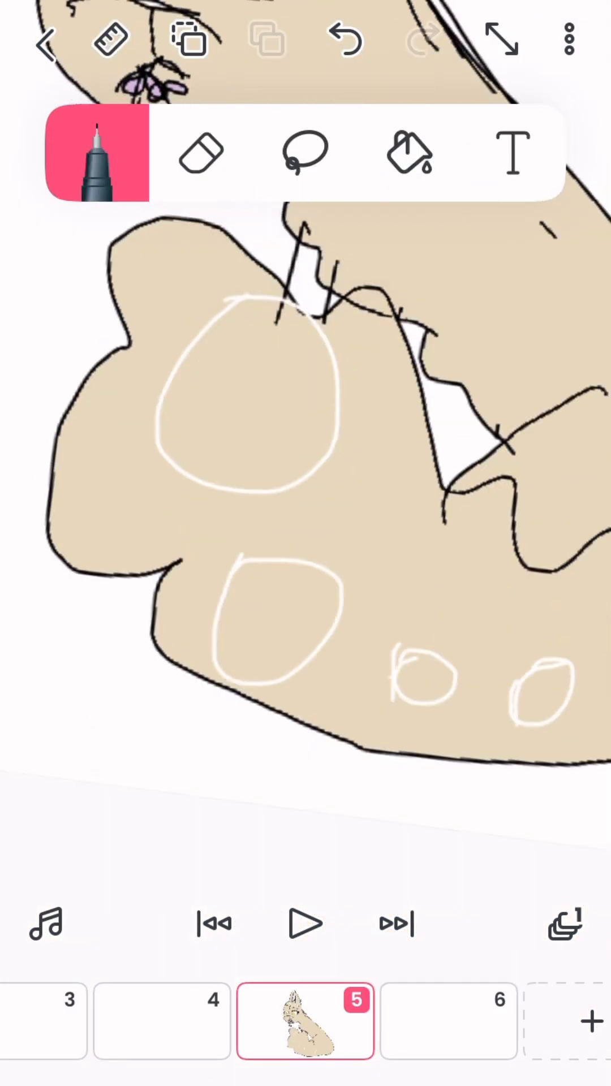
pyautogui.click(408, 152)
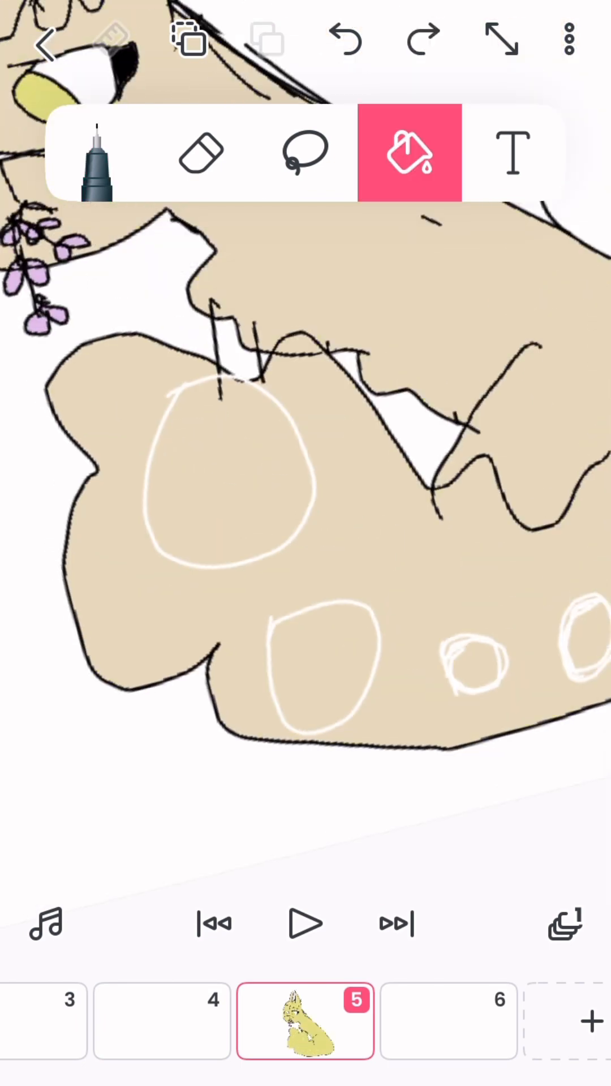
pyautogui.click(99, 158)
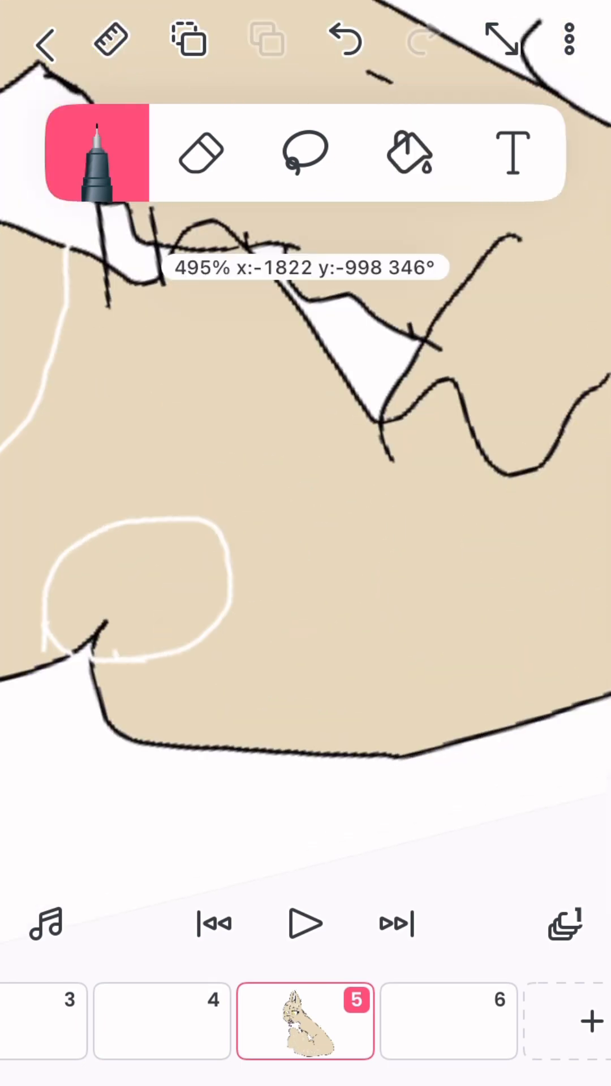
pyautogui.click(47, 44)
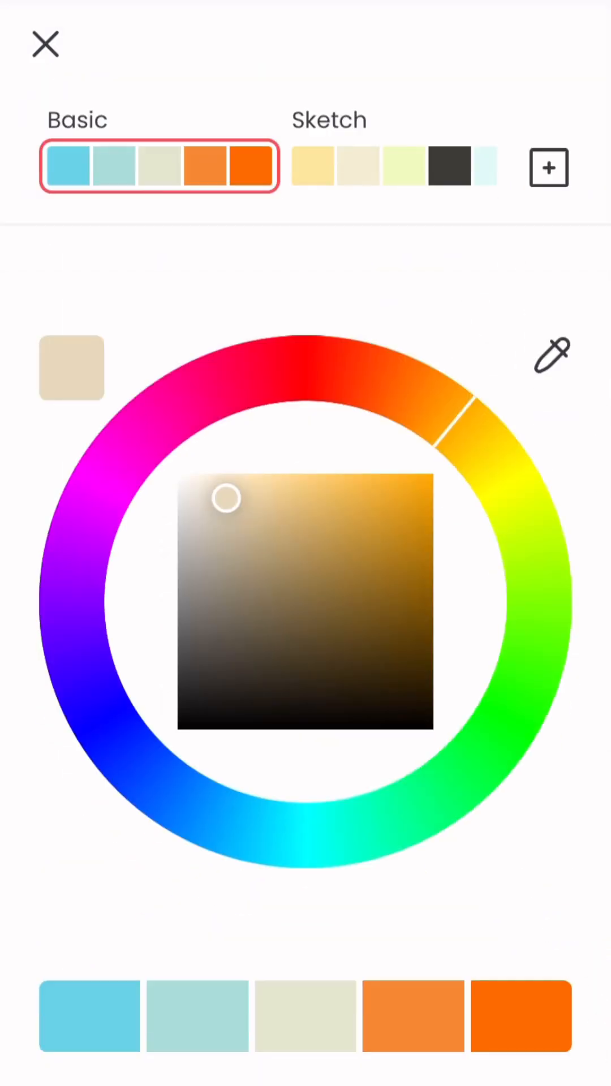
# - Choose pink on the colour wheel and paint the cat's inner ears and nose on frame 7
pyautogui.click(44, 46)
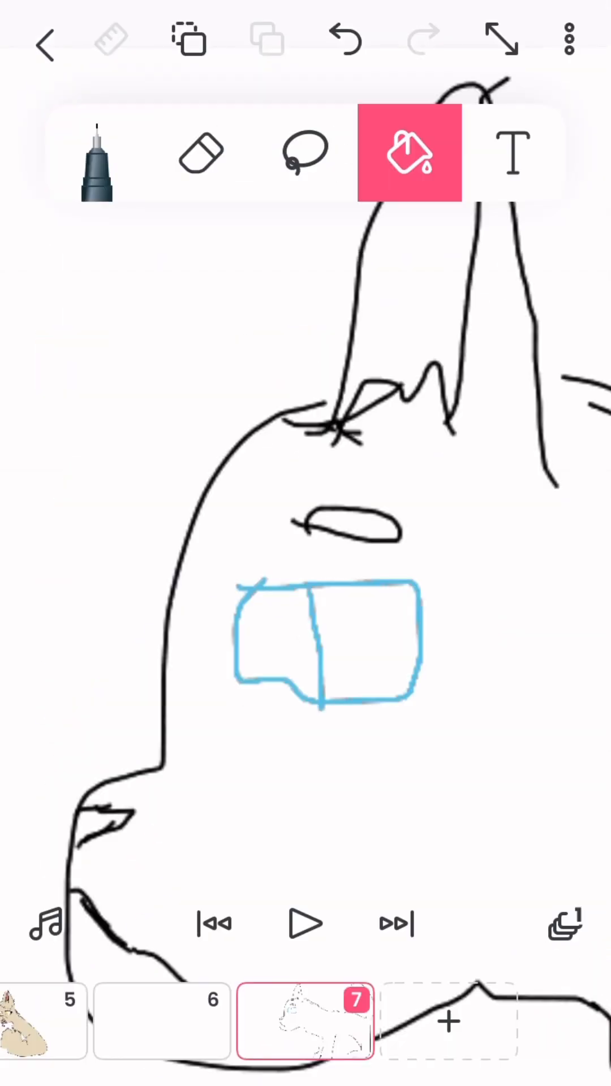
pyautogui.click(99, 164)
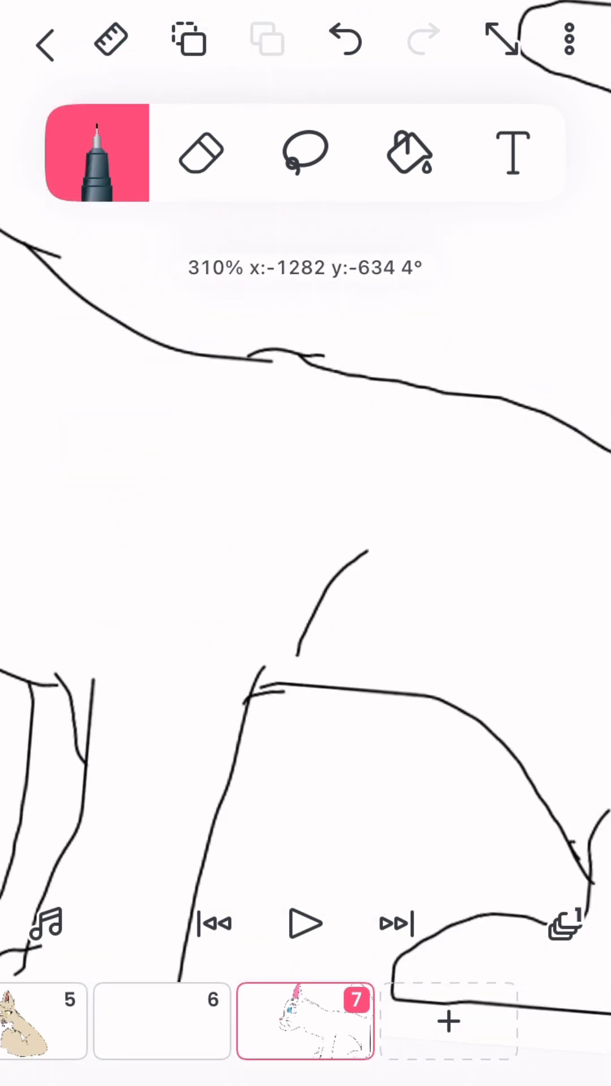
pyautogui.click(90, 158)
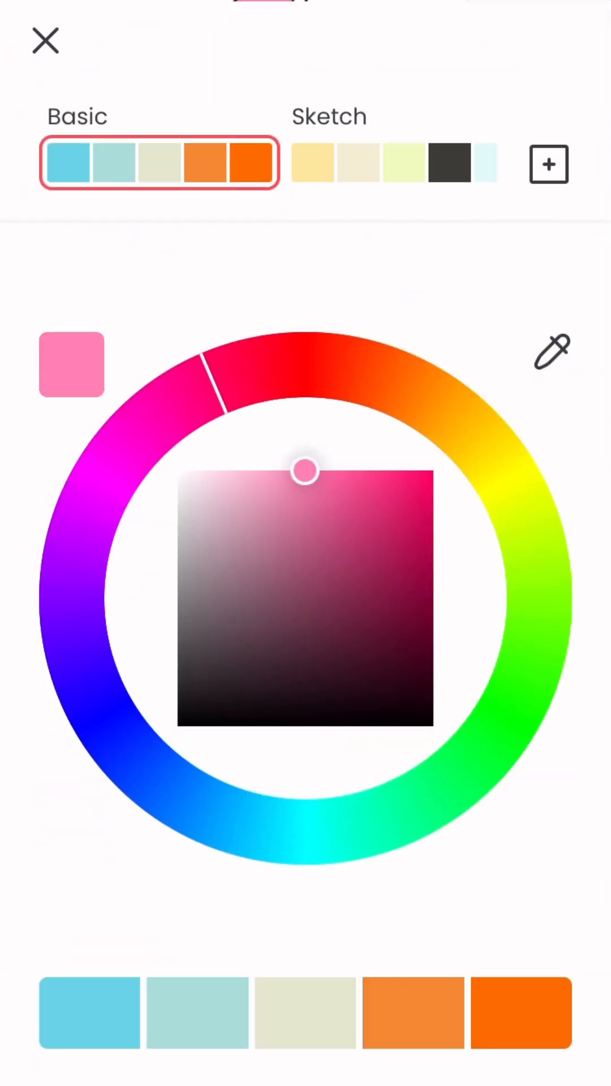
pyautogui.click(45, 43)
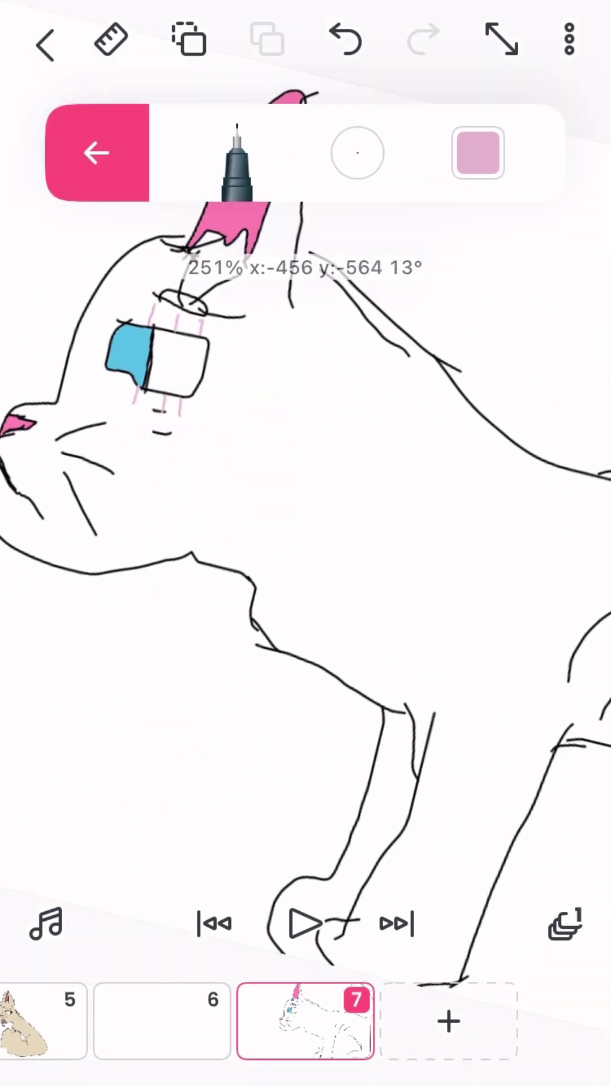
pyautogui.moveTo(323, 567); pyautogui.dragTo(411, 741)
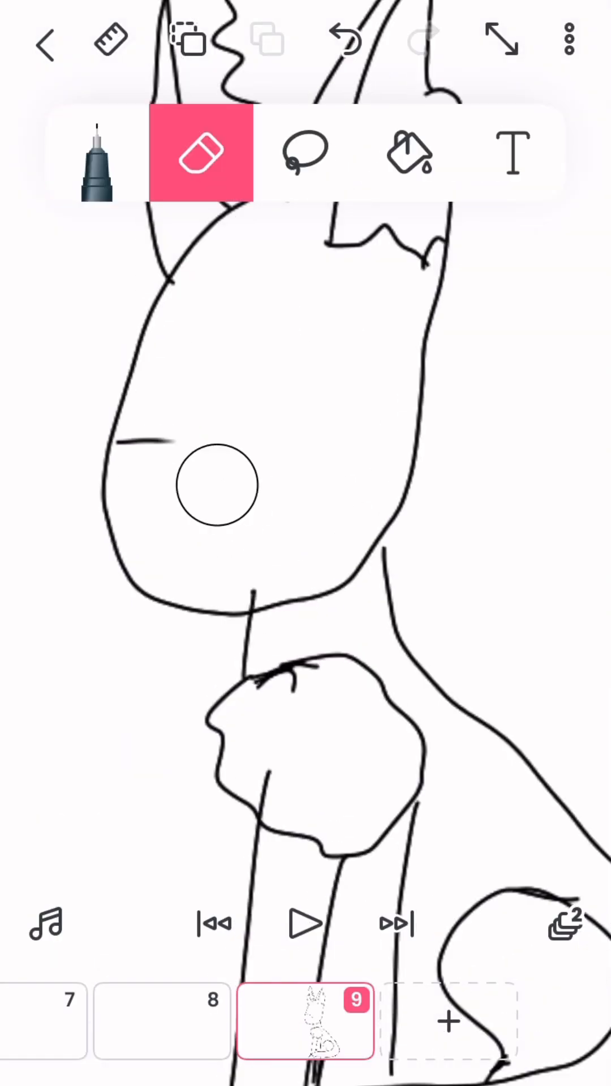
# - Erase stray lines from the sitting cat sketch on frame 9, then choose dark grey
pyautogui.click(95, 161)
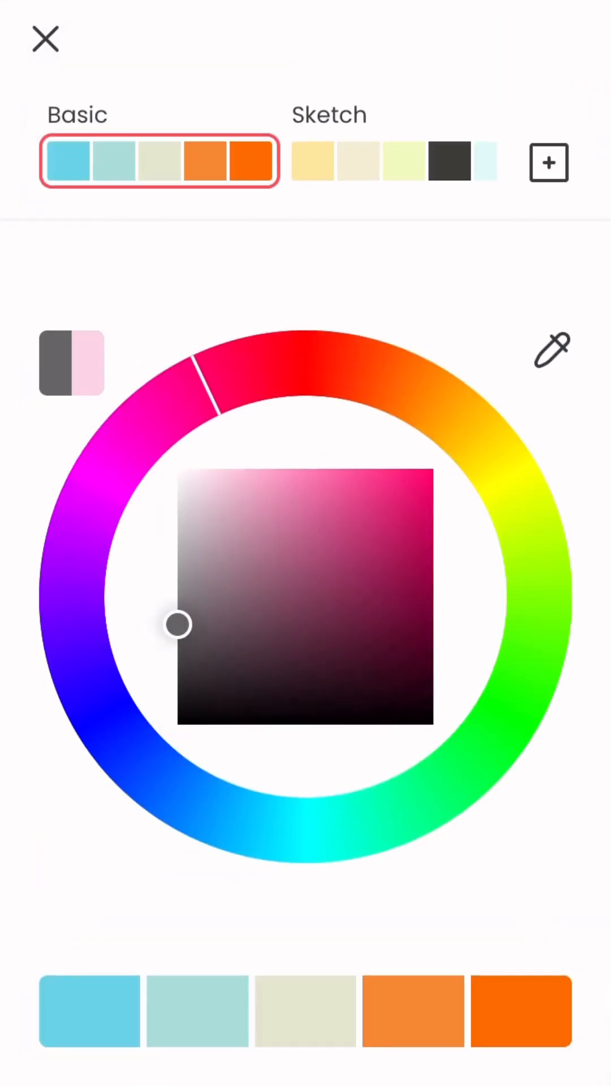
pyautogui.click(43, 40)
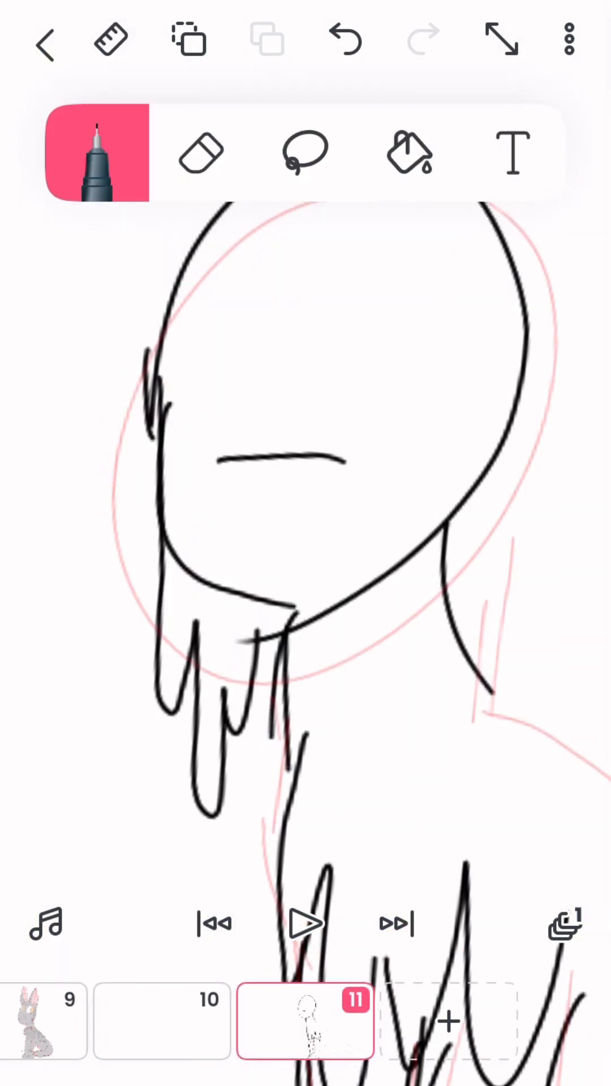
# - Ink the frame 11 cat over the red sketch, with green-filled eyes and a black chin patch
pyautogui.click(199, 153)
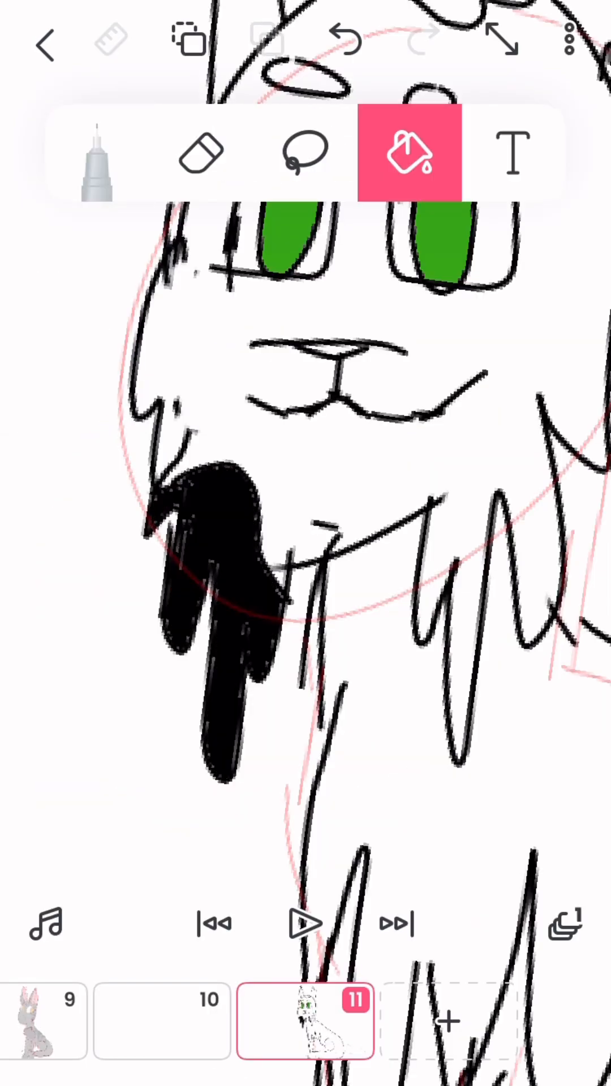
# - Fill the frame 11 cat's black and orange patches and pink inner ears, then begin text entry
pyautogui.click(97, 158)
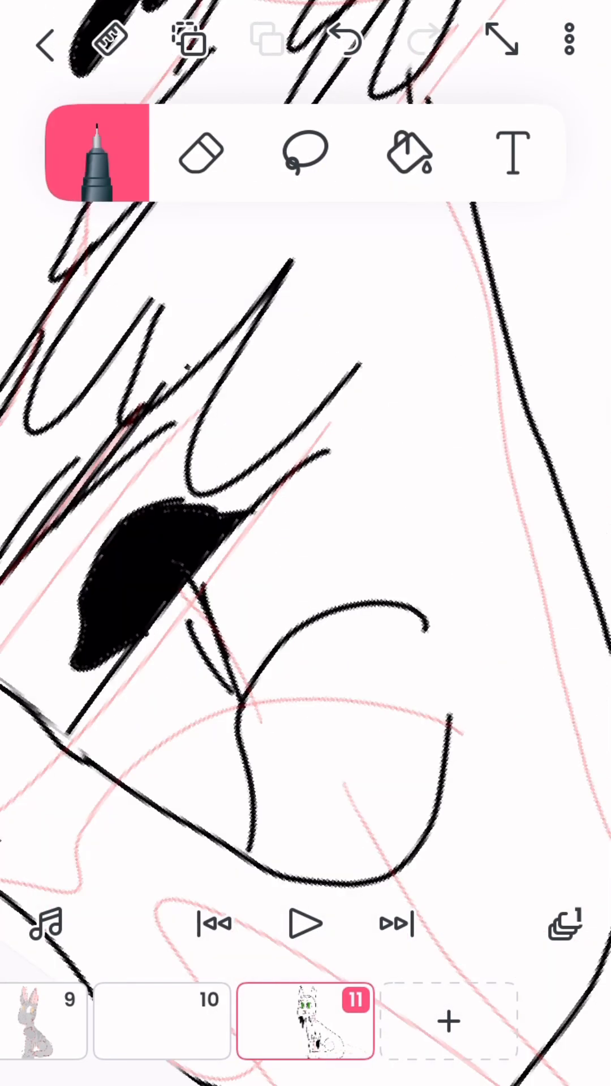
pyautogui.click(96, 159)
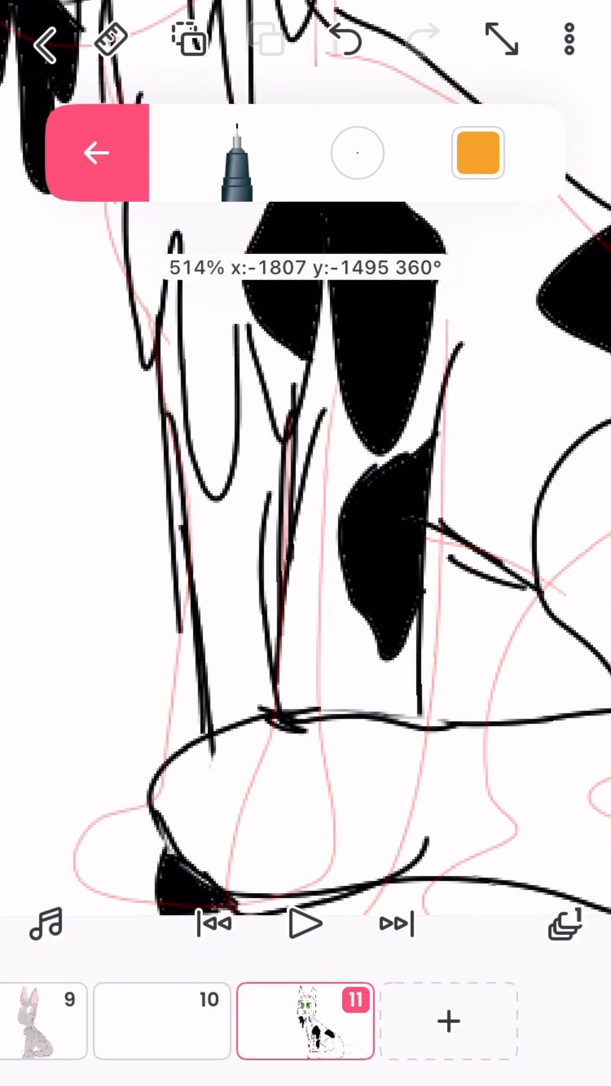
pyautogui.click(93, 152)
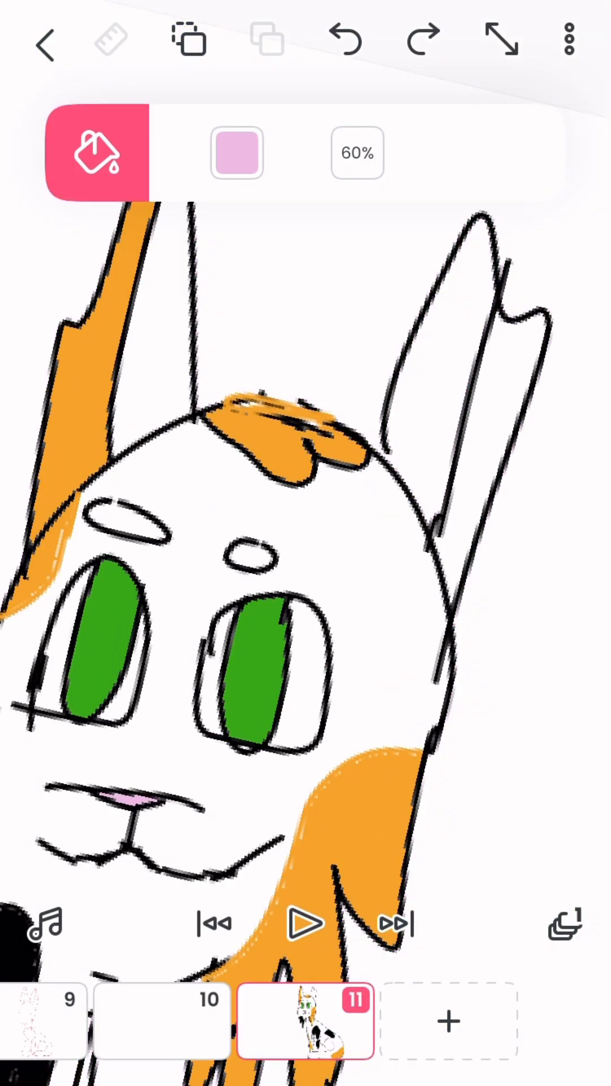
pyautogui.click(511, 156)
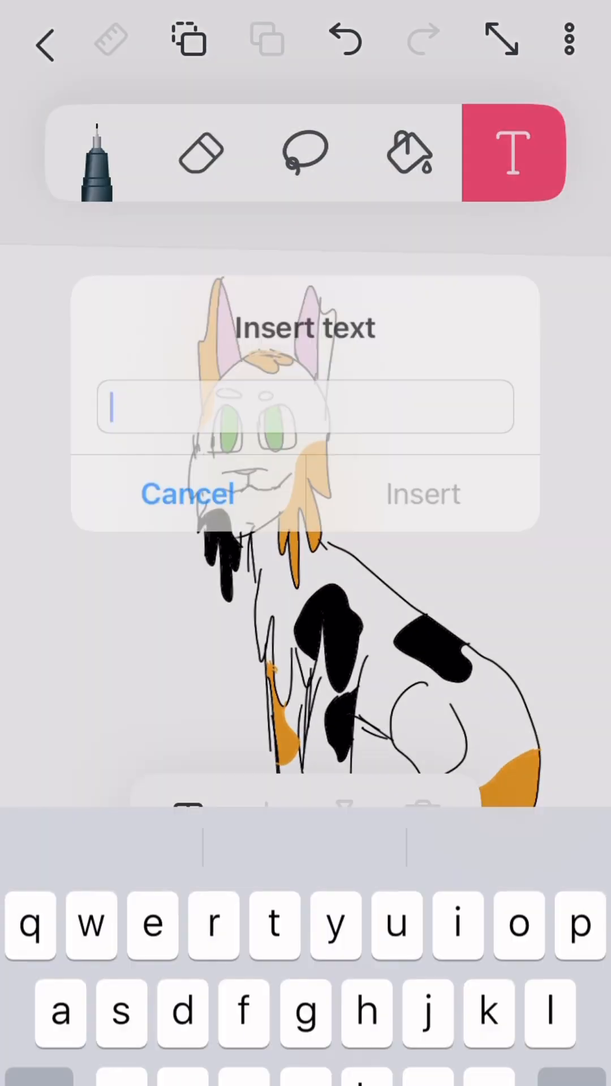